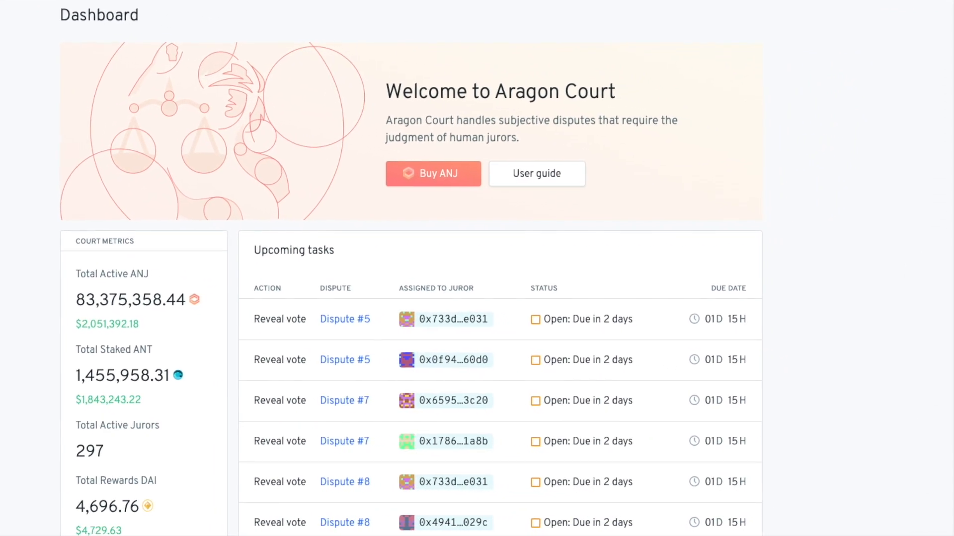
Open Dispute #5 (App Mining Registry Agreement) from the first Upcoming tasks row
left_click(344, 319)
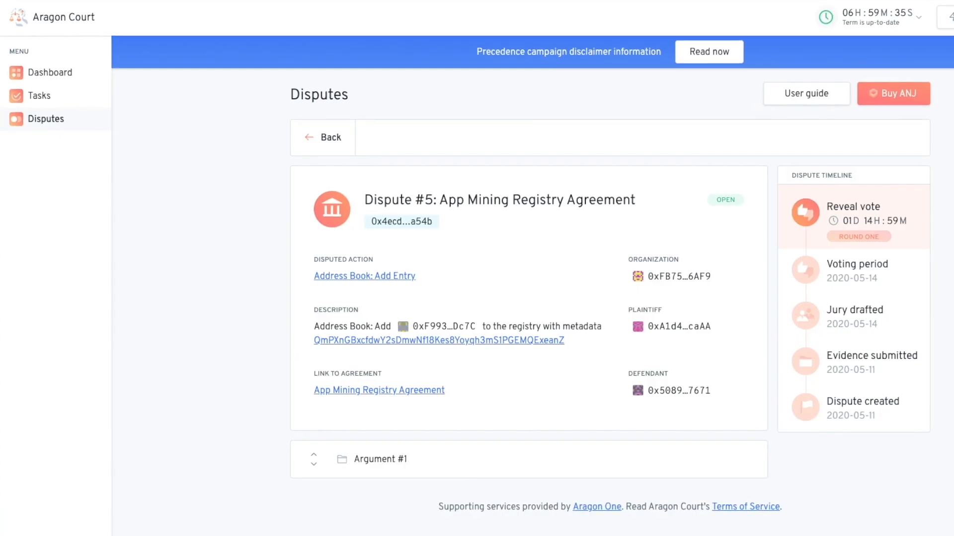